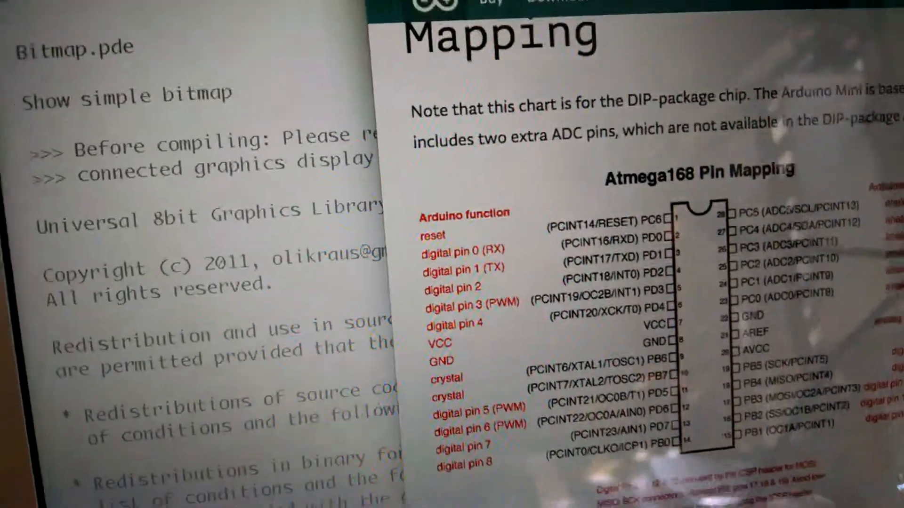
Open the 01.Basics Blink example, choose the target board, and upload the sketch.
scroll(down, 3)
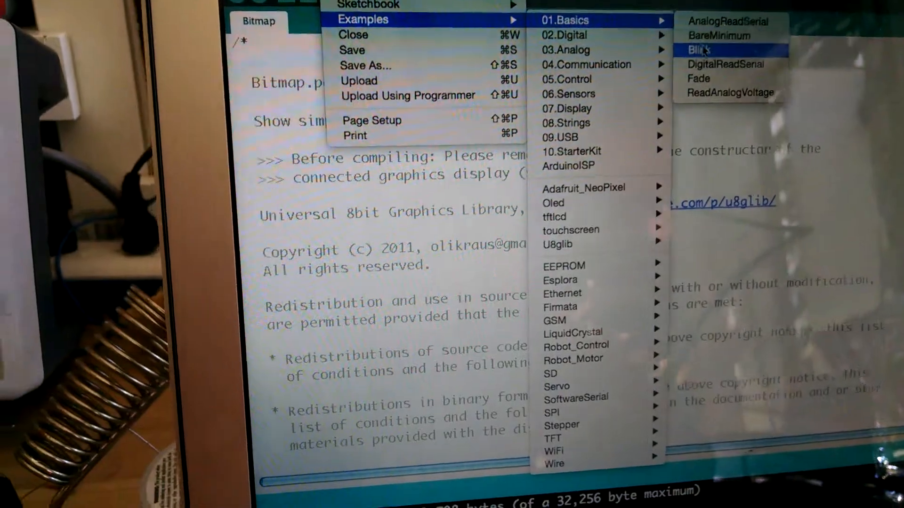
click(700, 50)
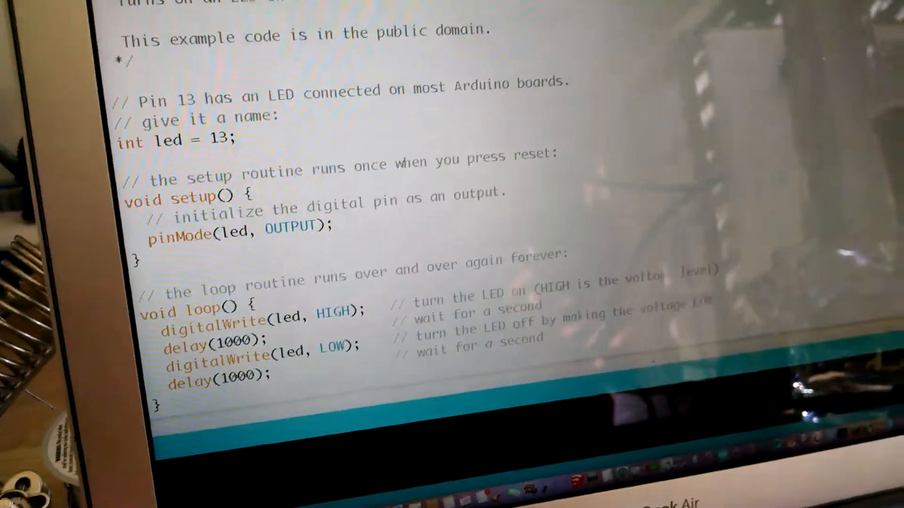
click(371, 6)
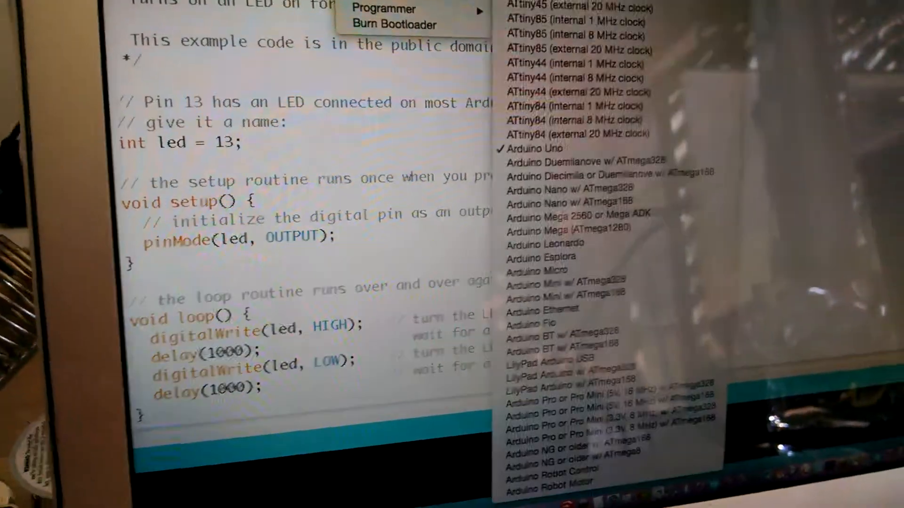
click(314, 85)
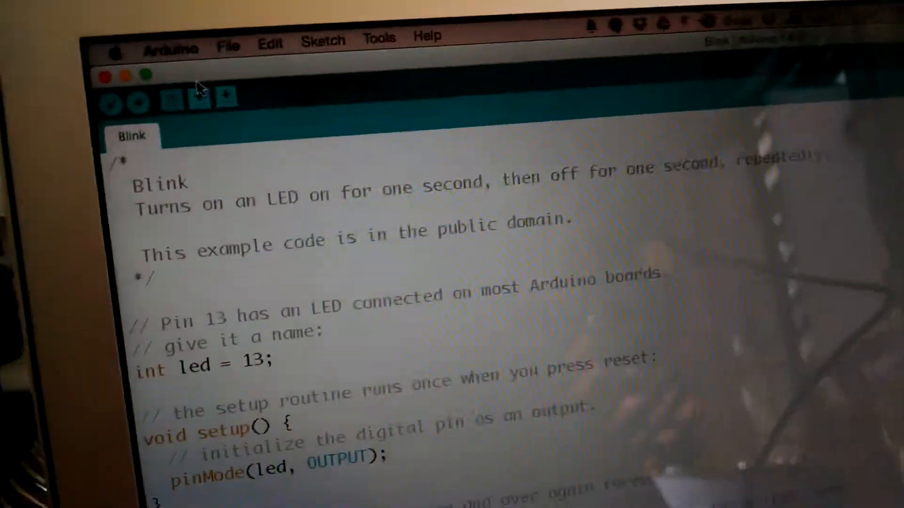
scroll(down, 3)
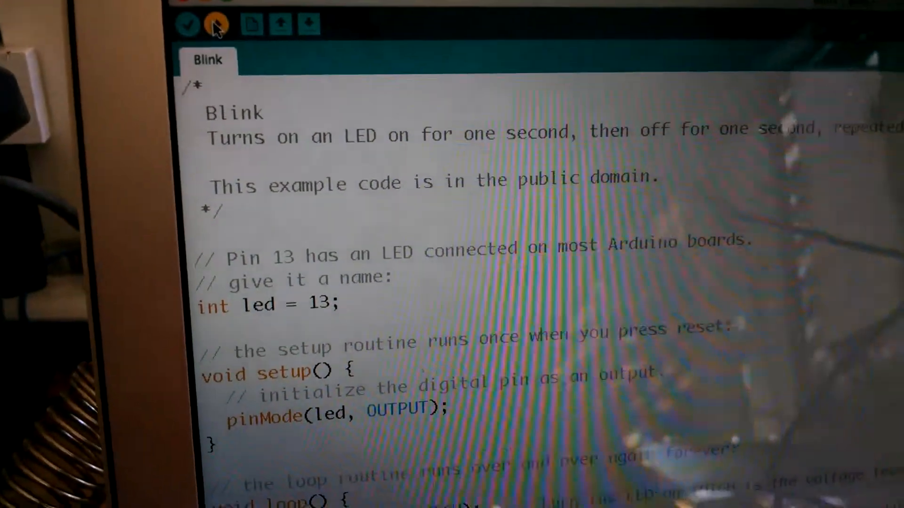
click(218, 24)
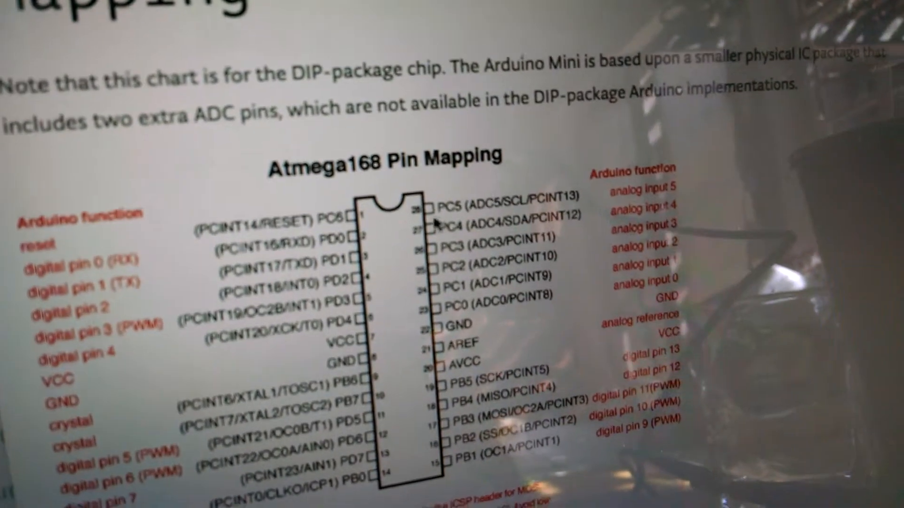
Scroll the Arduino pin mapping page down to the Atmega168 Pin Mapping diagram.
scroll(down, 3)
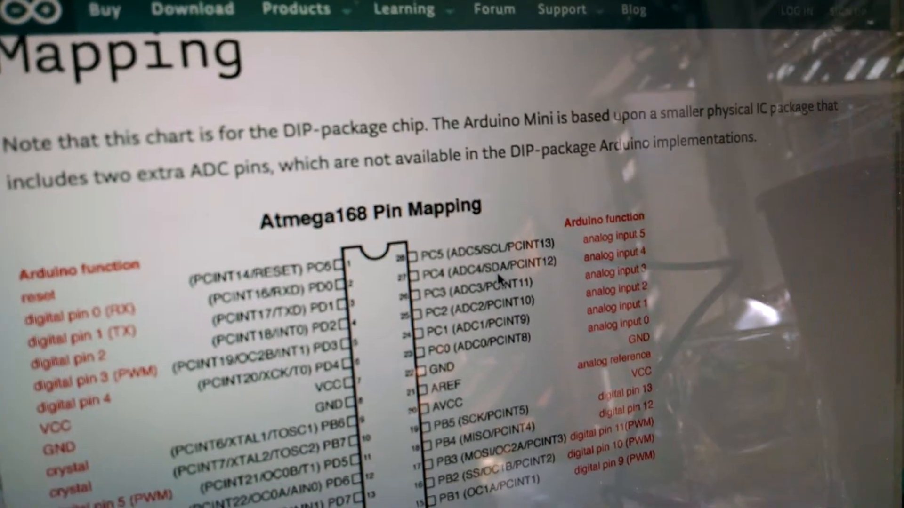
scroll(down, 3)
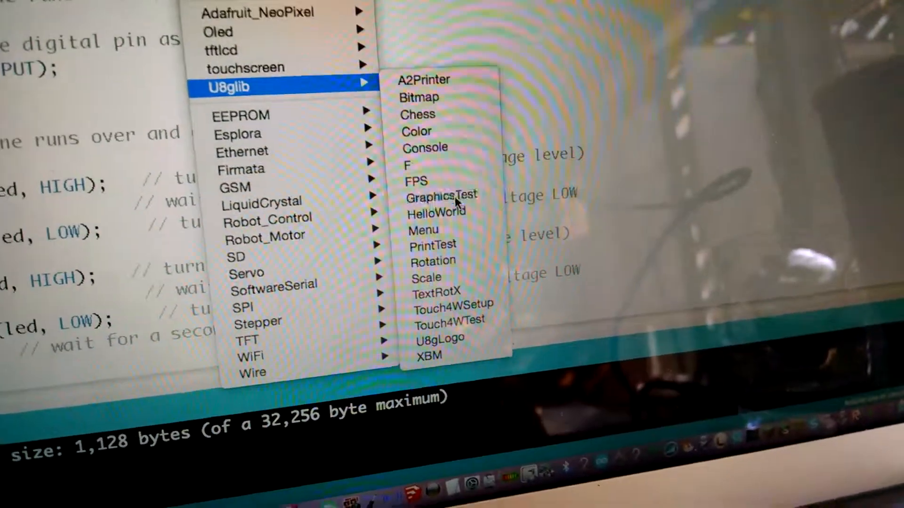
Pick GraphicsTest from the U8glib entries in the Examples menu.
click(441, 195)
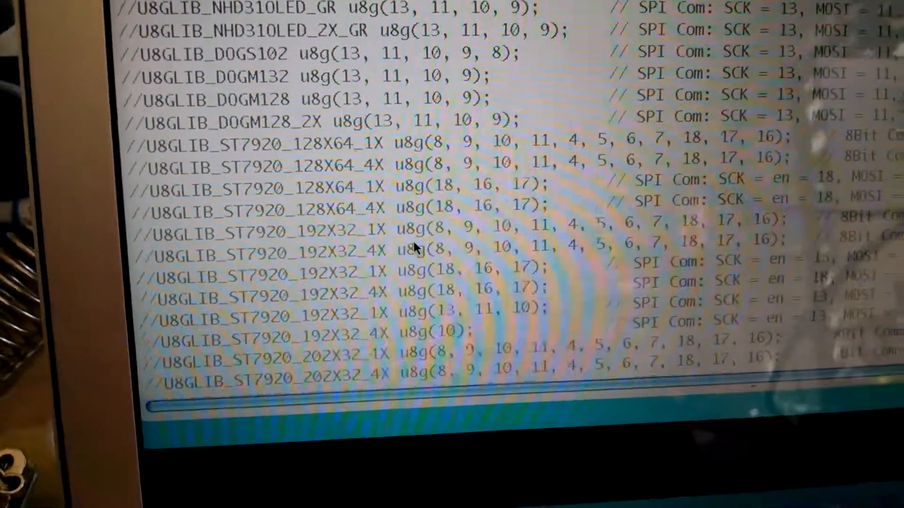
Scroll the sketch down to the commented U8GLIB_SSD1306_128X64 I2C constructor lines.
scroll(down, 3)
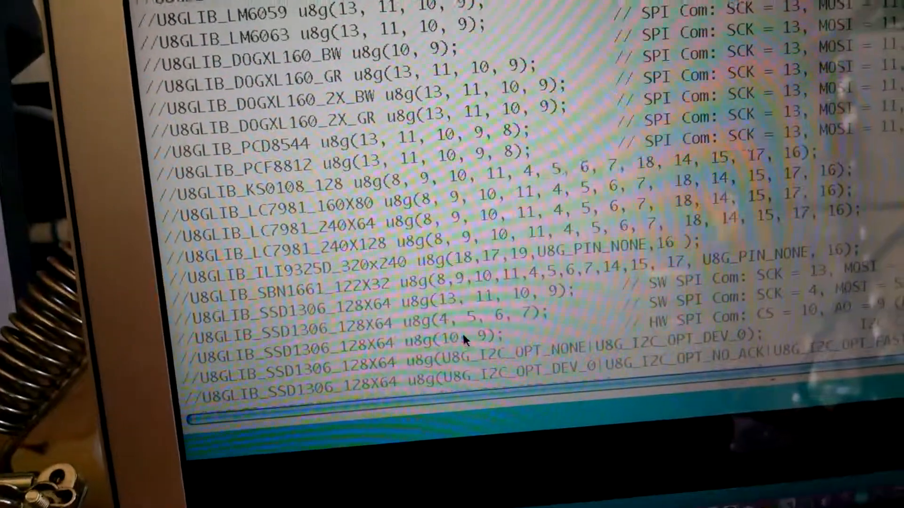
scroll(down, 3)
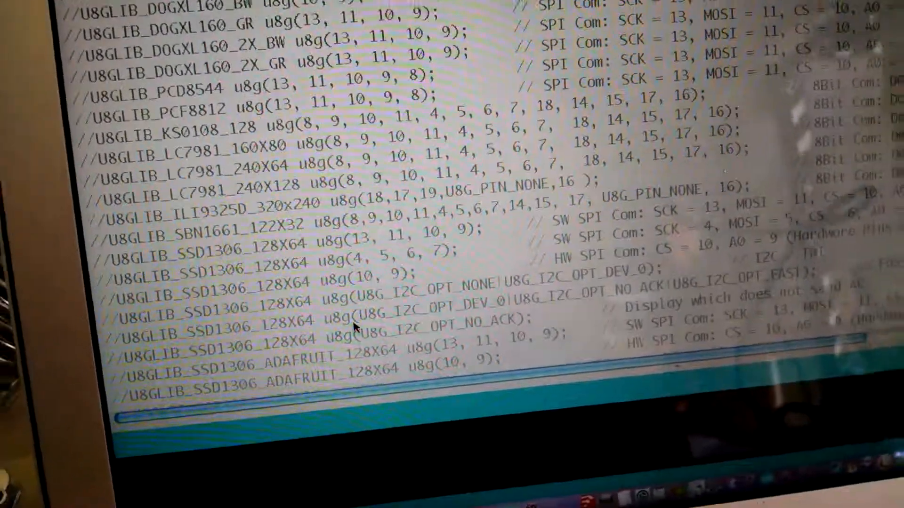